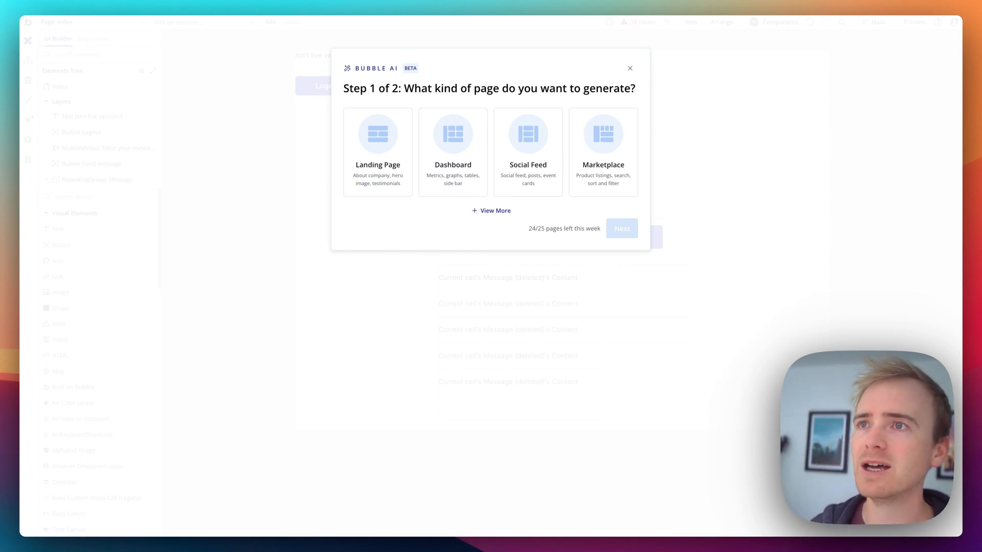
mouse_move(490, 290)
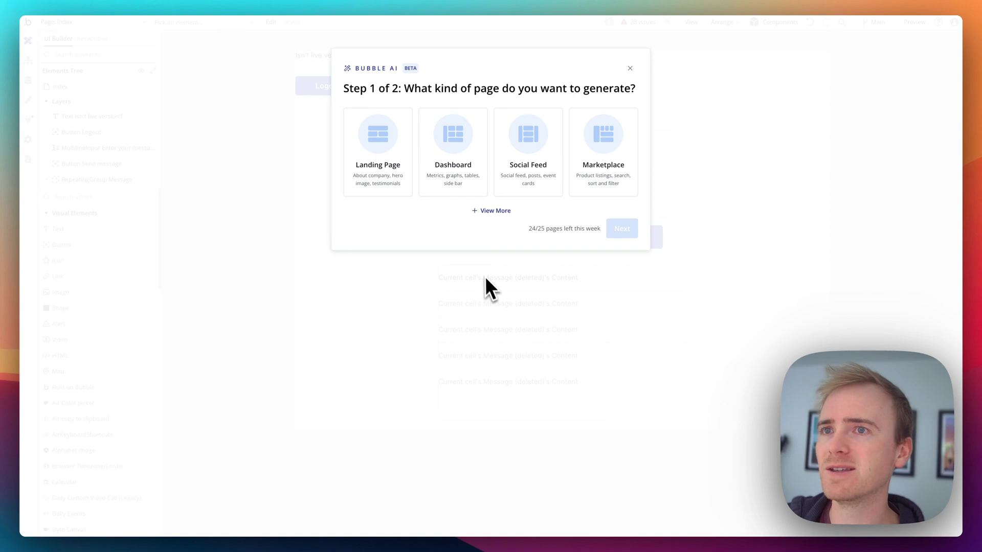
mouse_move(531, 263)
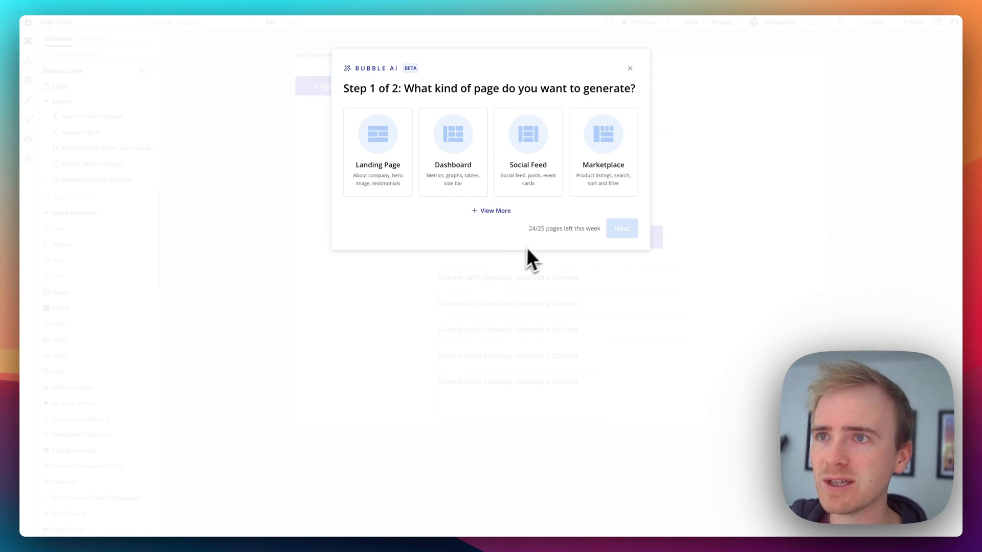
mouse_move(555, 245)
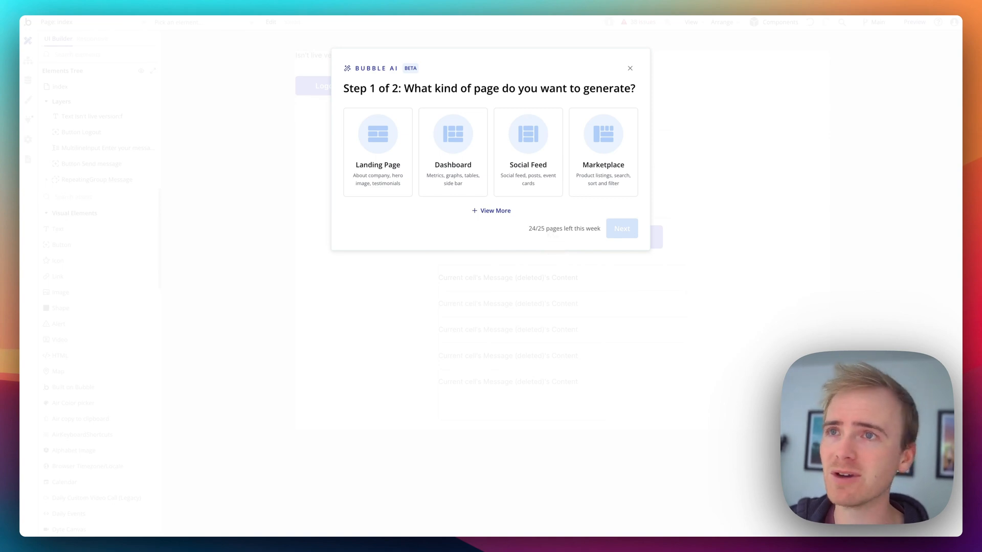
mouse_move(497, 180)
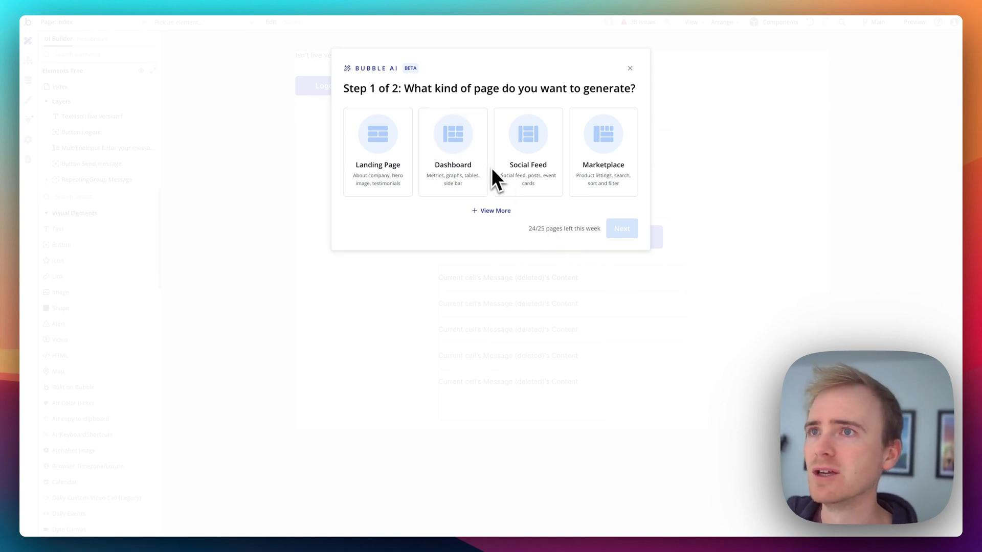
Step: Choose the Dashboard card as the type of page to generate
click(621, 228)
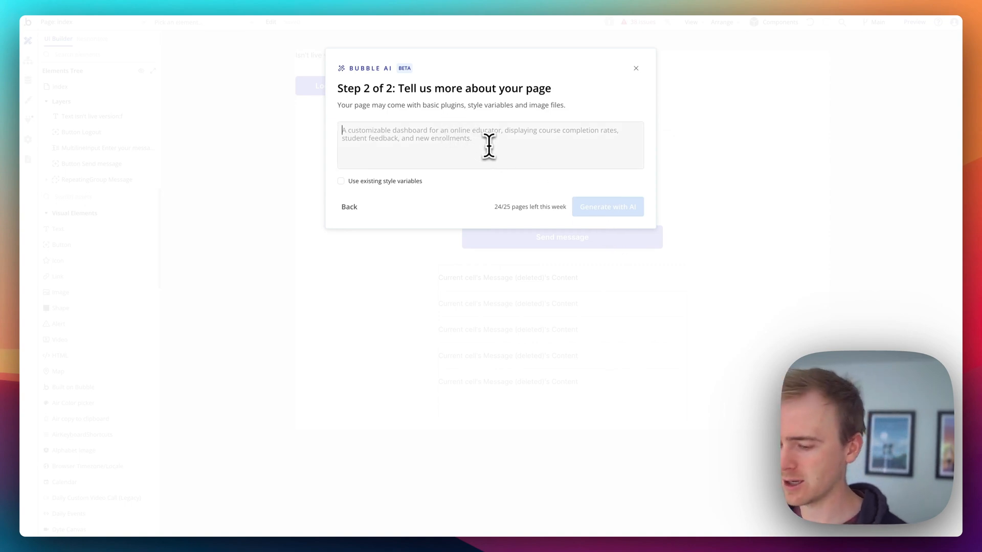
mouse_move(488, 145)
text(A)
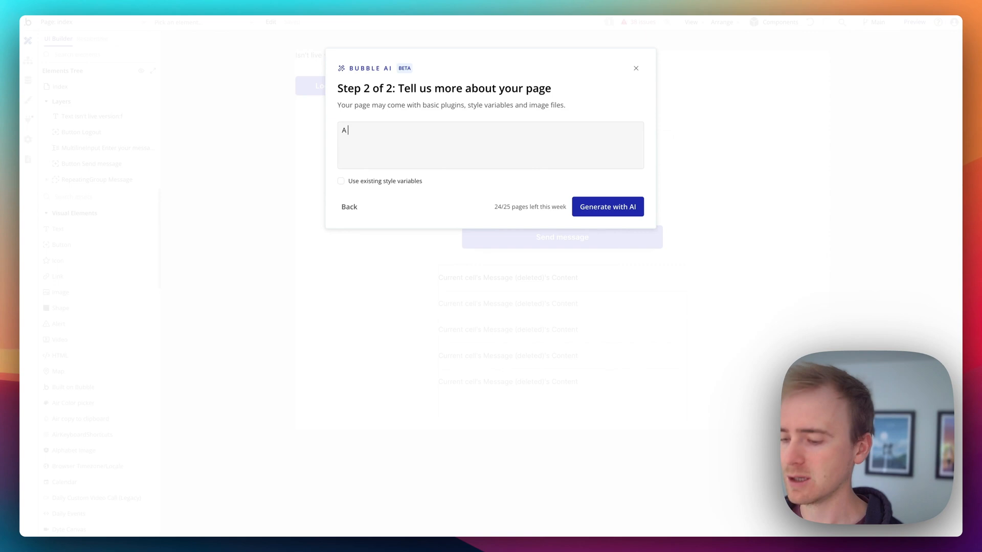
Step: Describe the page as an LMS dashboard for managing students and lessons, with line charts showing lesson engagement
text(dashboard for m)
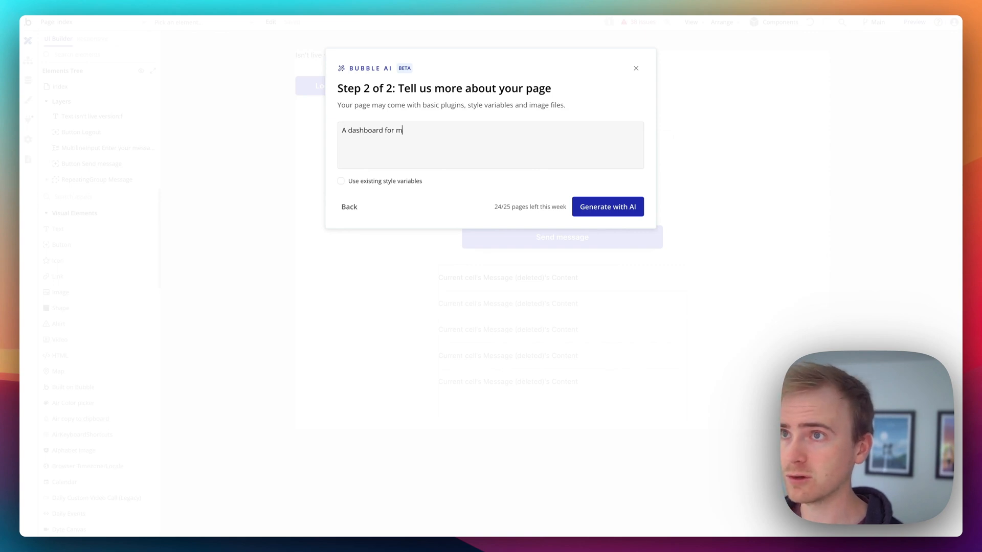
text(anaging stud)
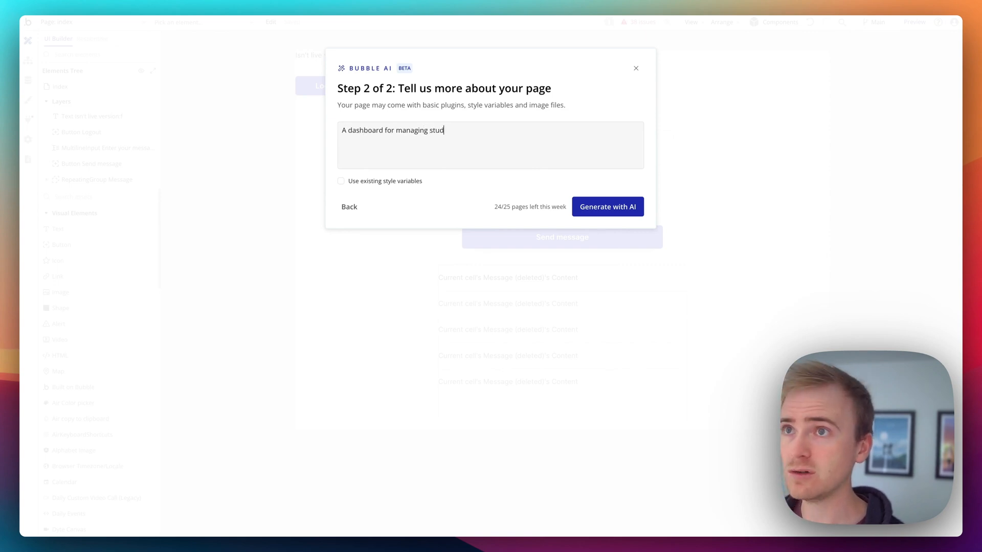
text(ents and lessons for)
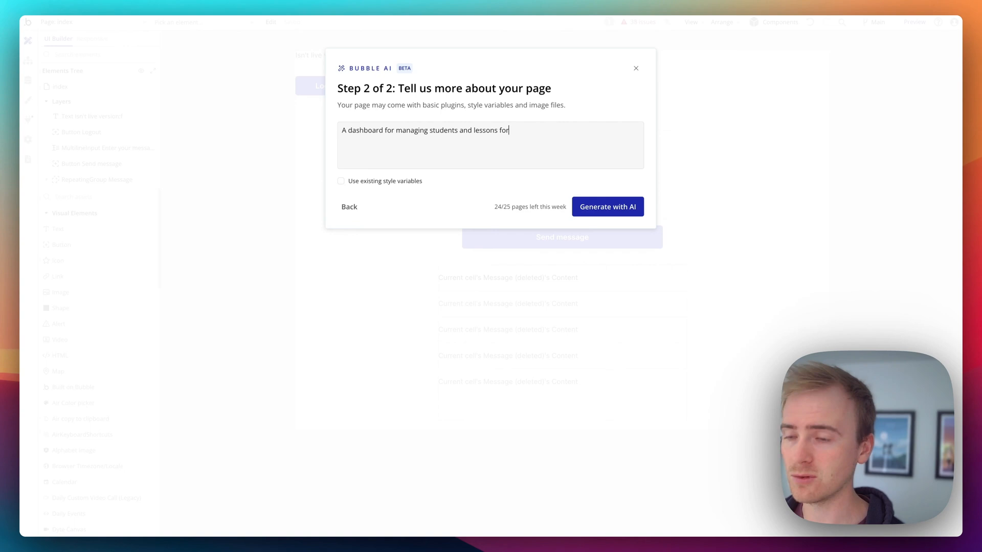
text(my LMS)
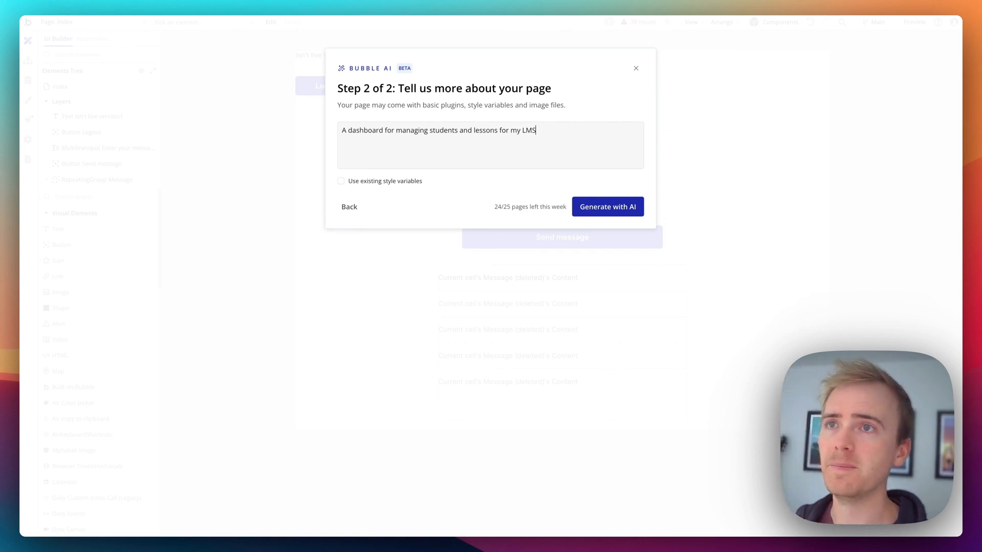
text(.)
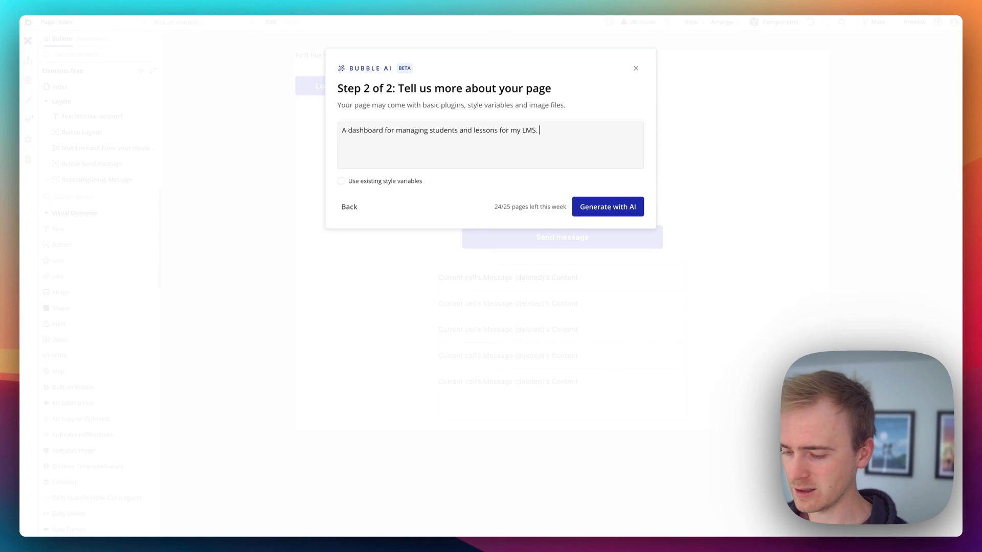
text(Add in some)
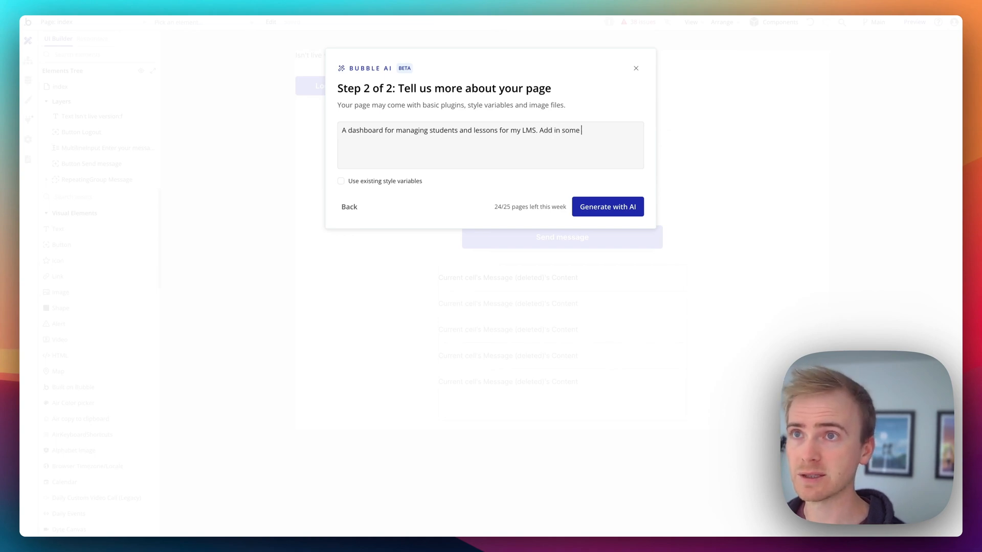
text(lin ed)
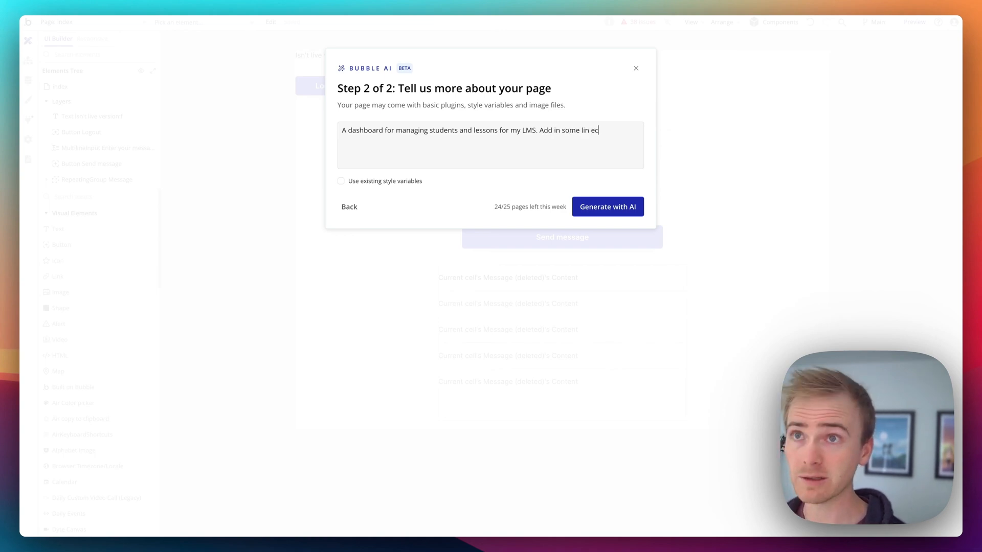
key(Backspace)
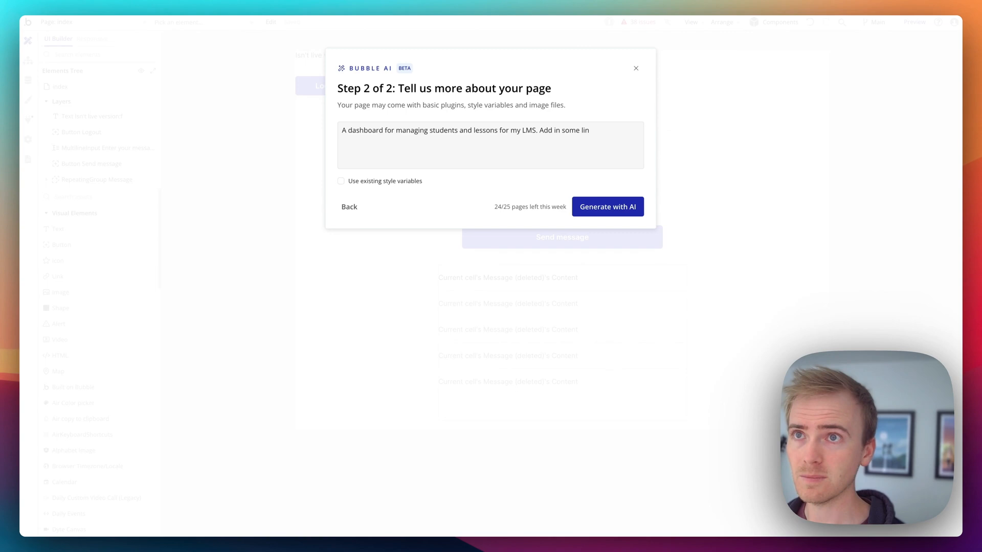
text(e charts to sjhow engagemen)
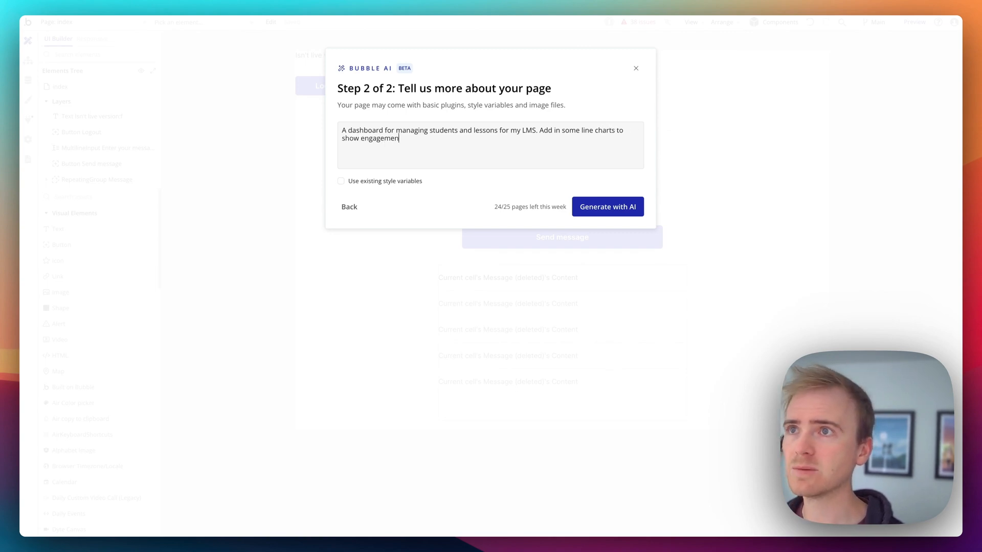
text(in our les)
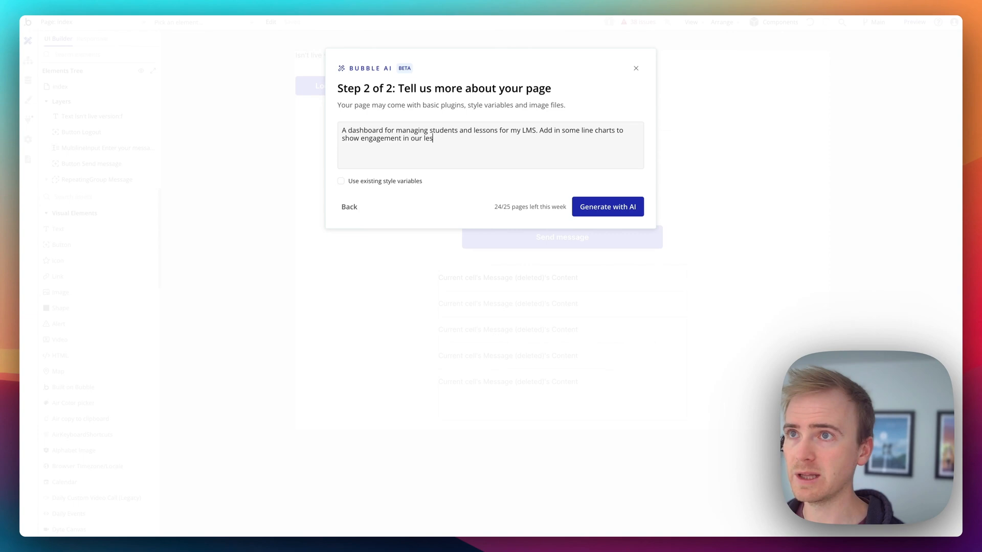
text(son content.)
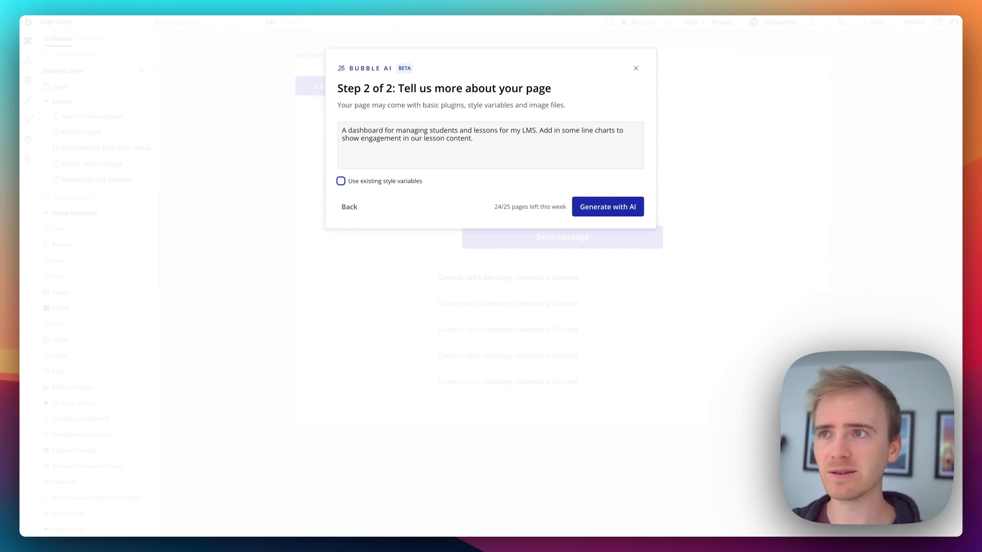
mouse_move(414, 200)
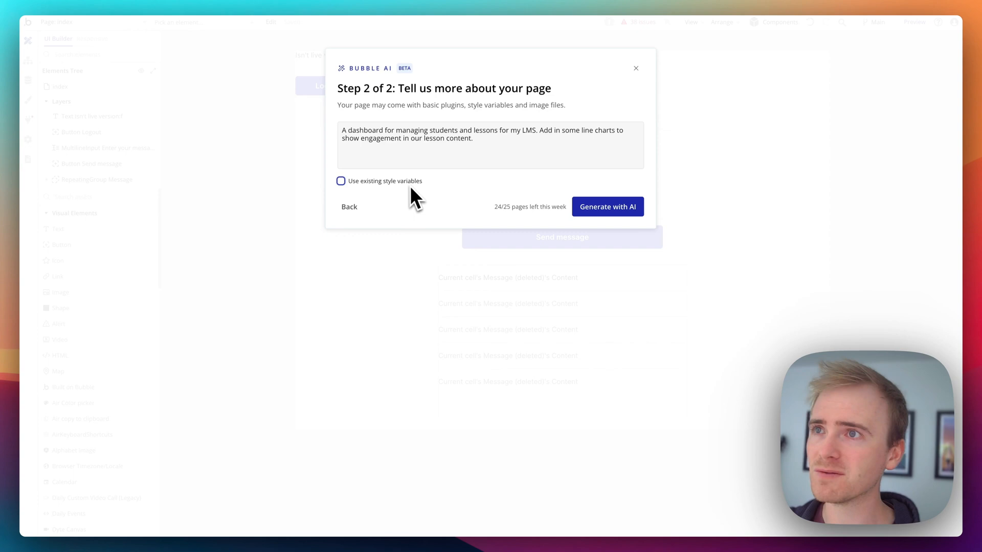
mouse_move(407, 200)
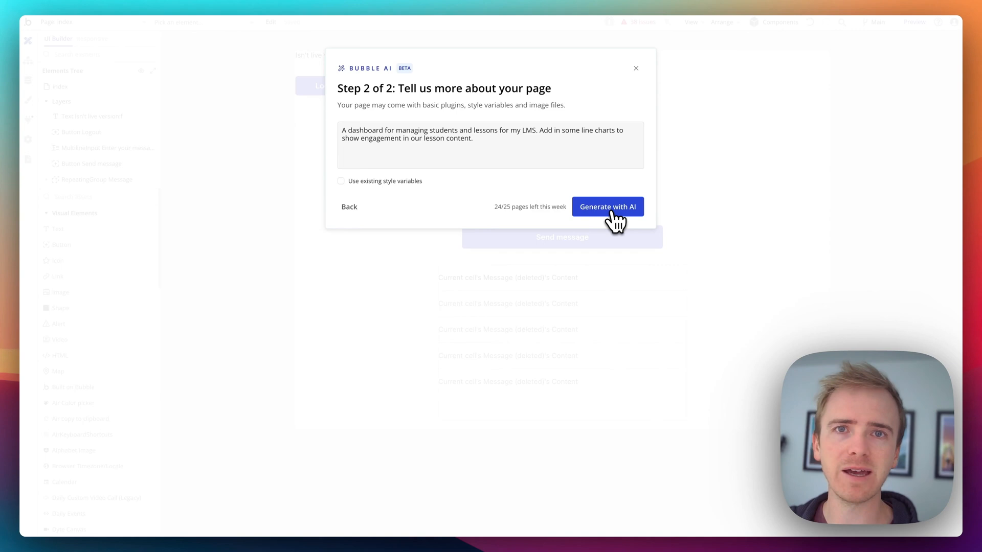
Step: Generate the LearnDash dashboard page from the description with AI
click(607, 206)
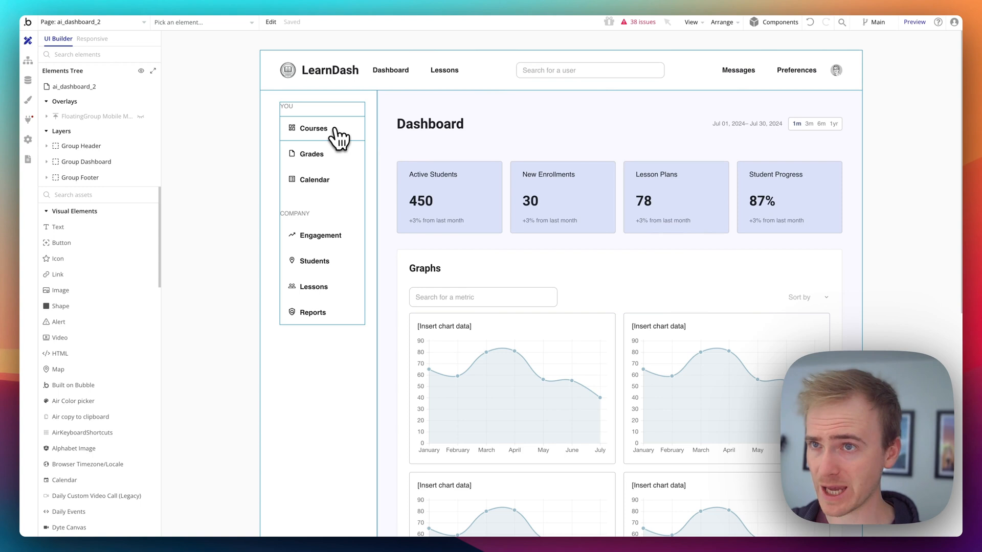
Step: Inspect a sidebar menu entry, the floating mobile menu overlay and the first engagement line chart
click(311, 313)
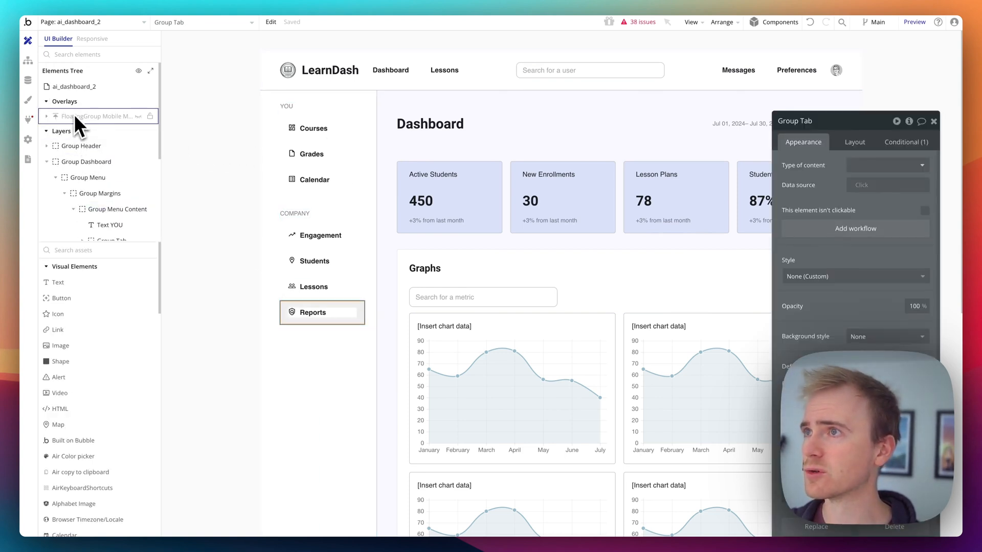
click(97, 116)
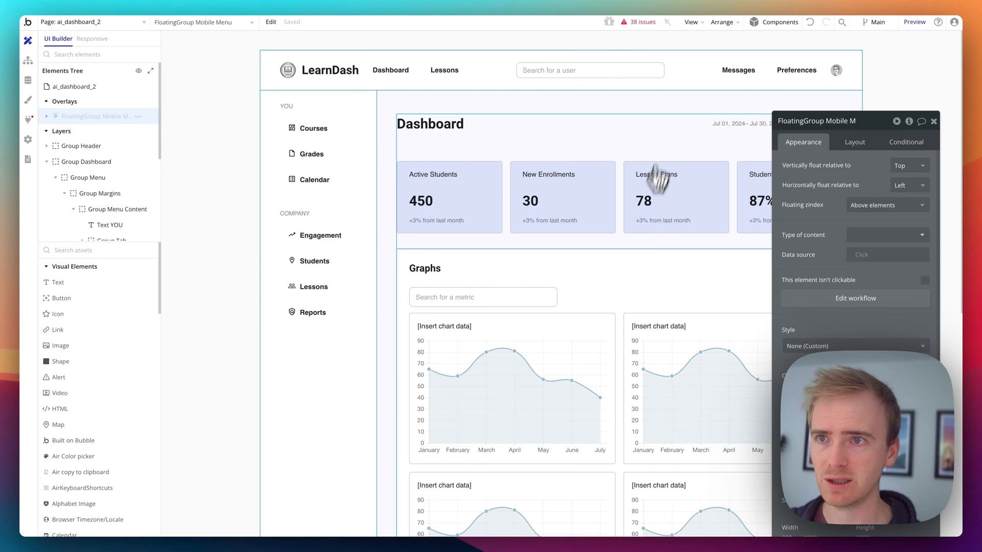
click(511, 389)
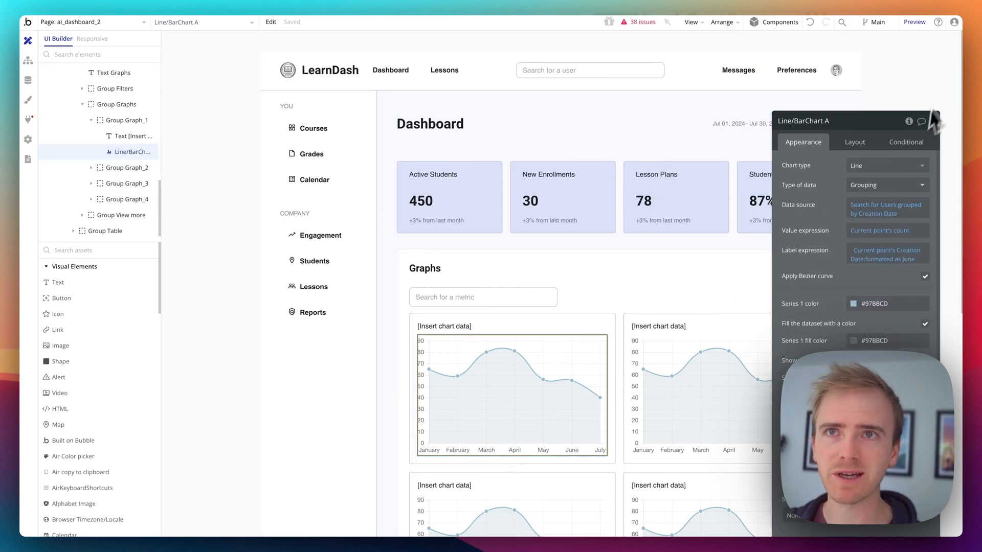
mouse_move(811, 150)
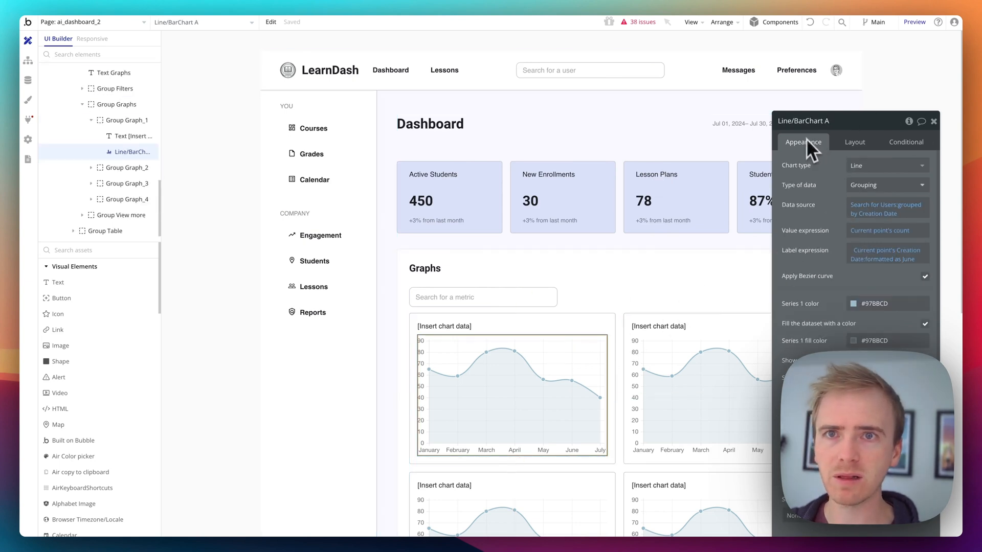
scroll(down, 3)
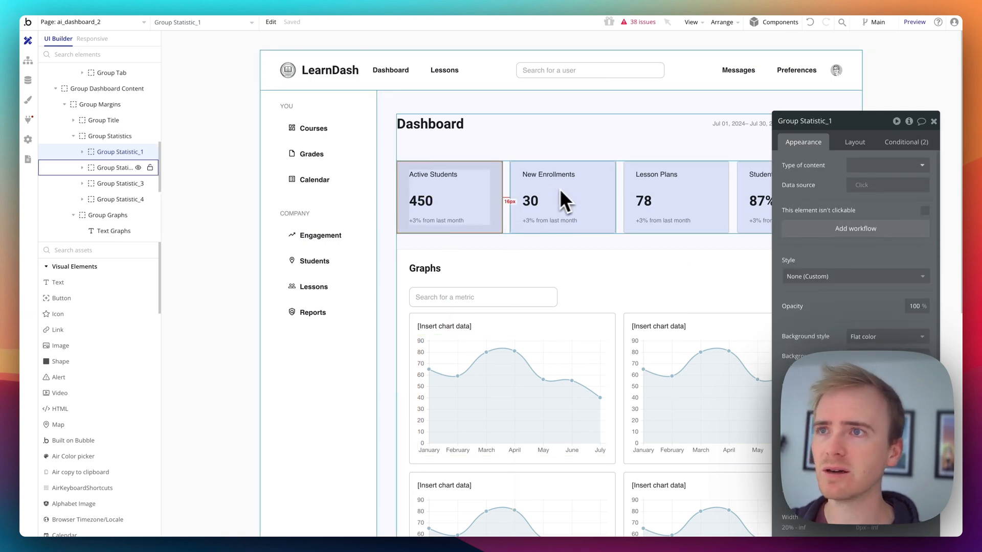
Step: Inspect the '+3% from last month' caption and the first line chart under Graphs, then reach the users table
click(447, 221)
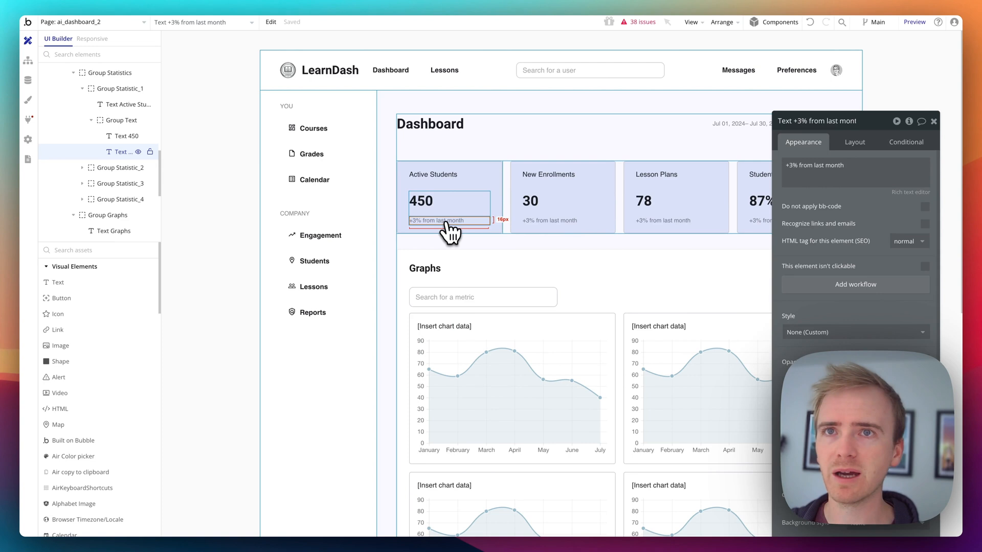
click(511, 389)
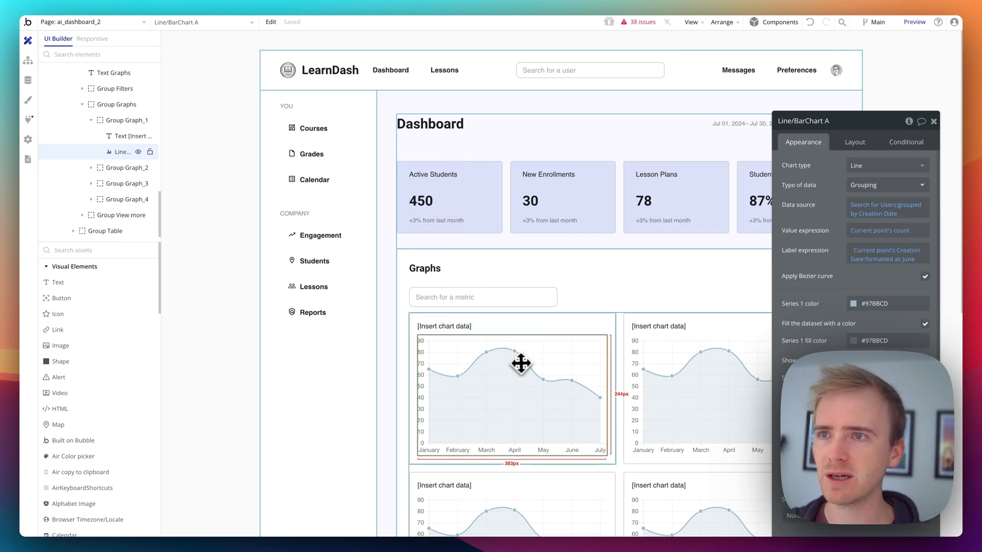
scroll(down, 3)
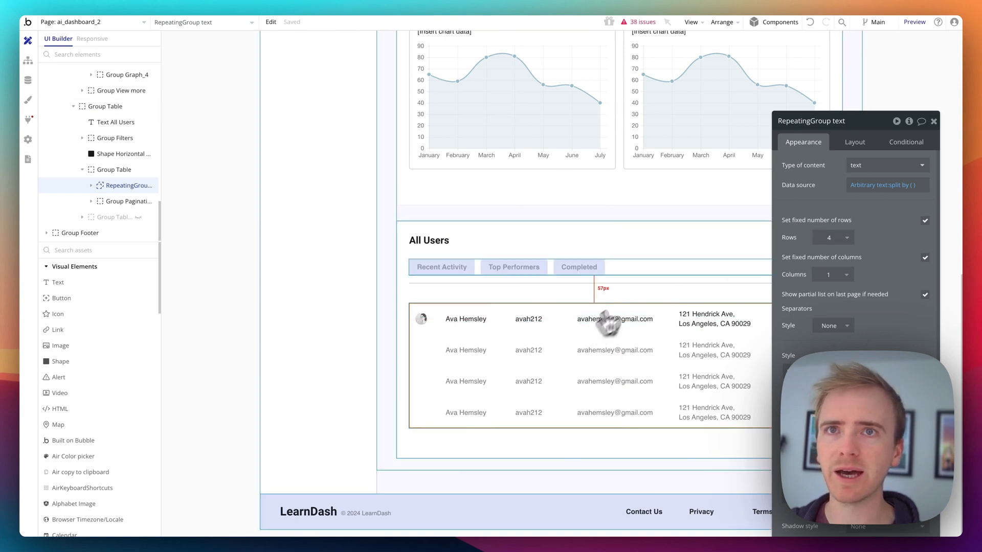
Step: View and dismiss the Arbitrary text placeholder data feeding the All Users table
click(885, 185)
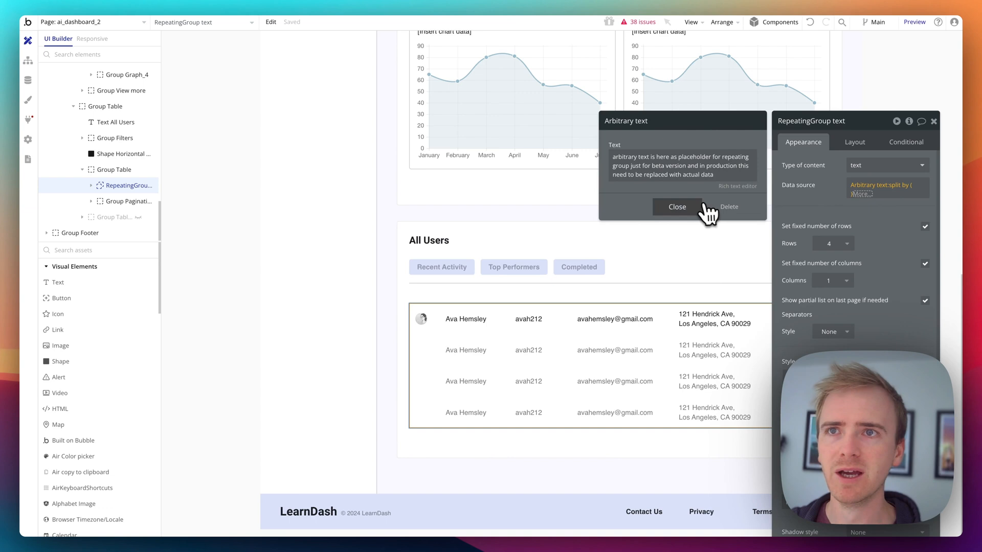
click(677, 206)
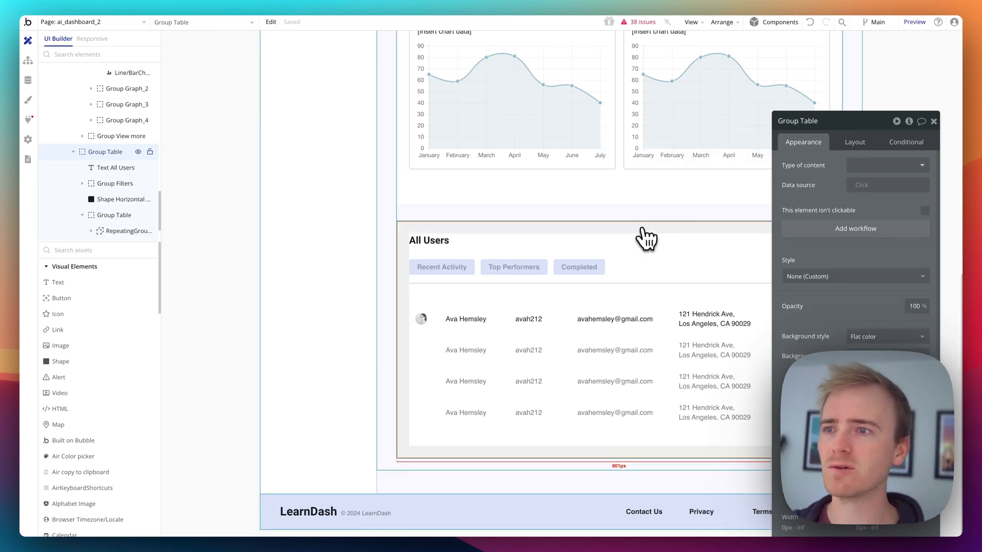
scroll(up, 3)
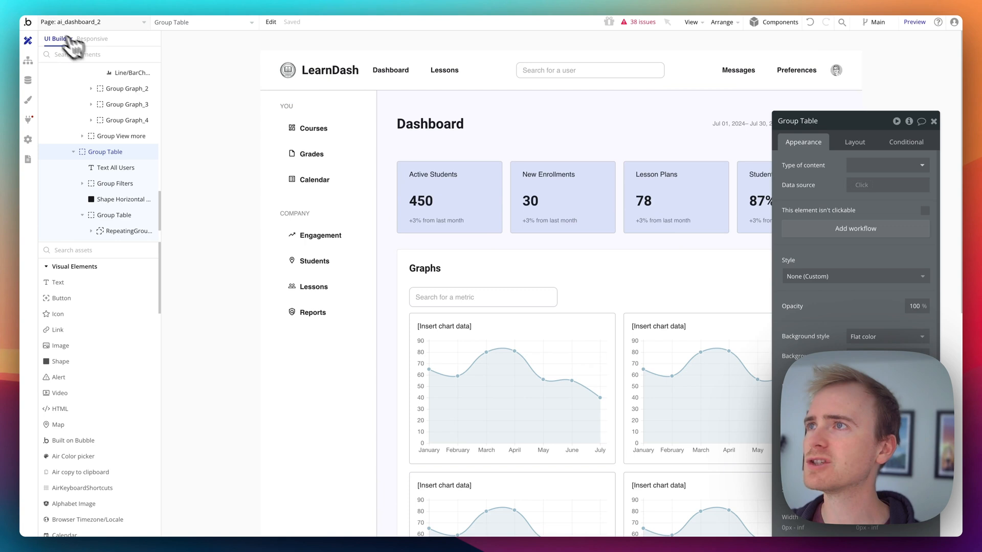
Step: Check the layout in Responsive view at 576 and 992 px widths, then launch a live preview
click(91, 38)
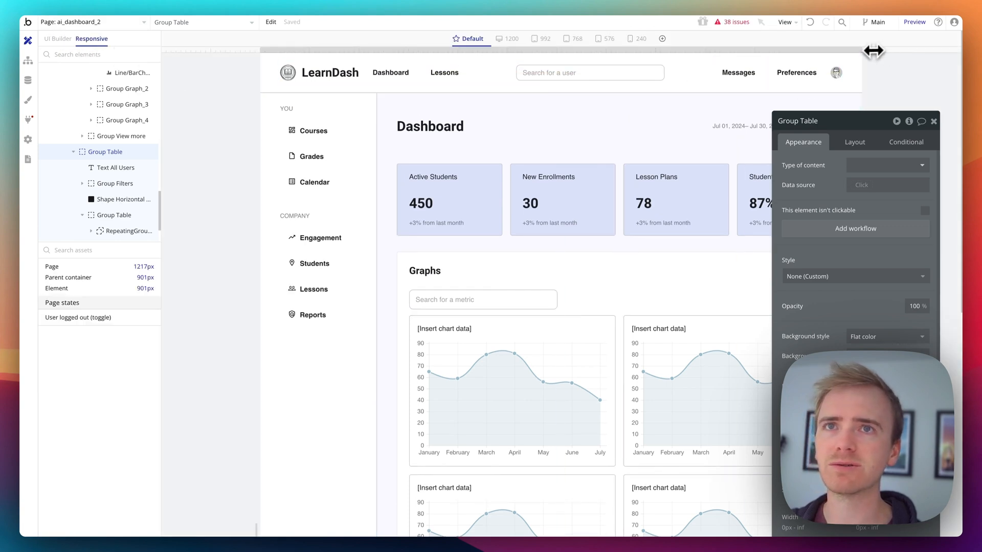
click(638, 38)
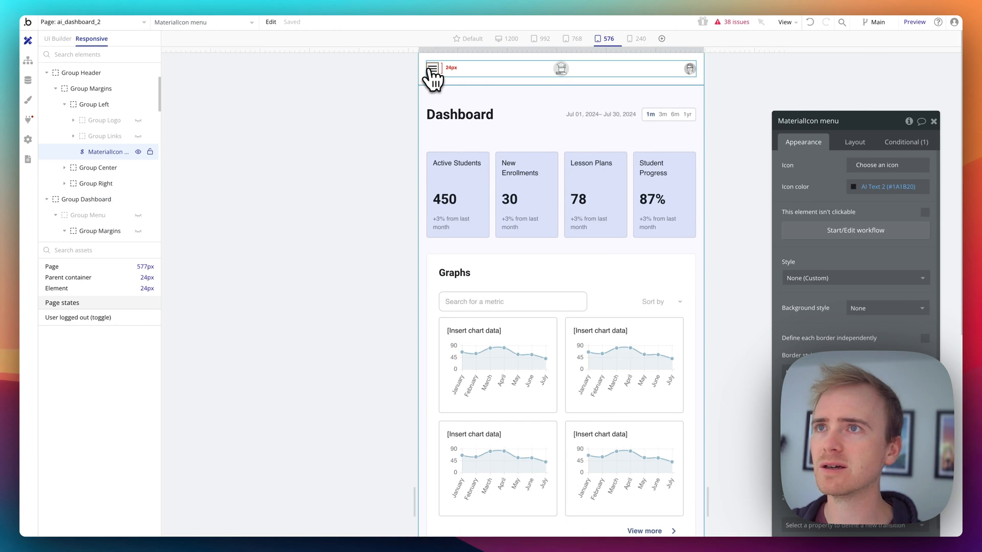
click(543, 38)
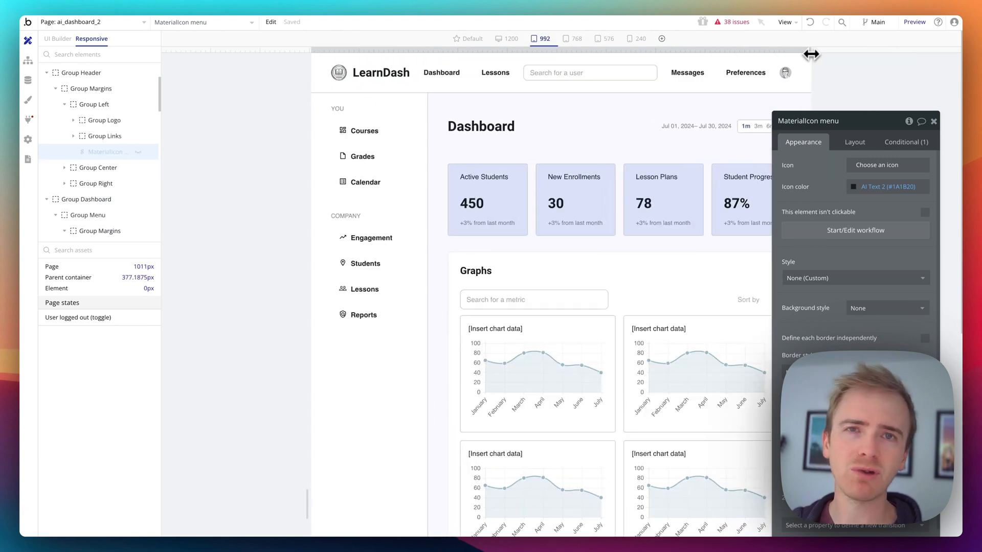
click(914, 22)
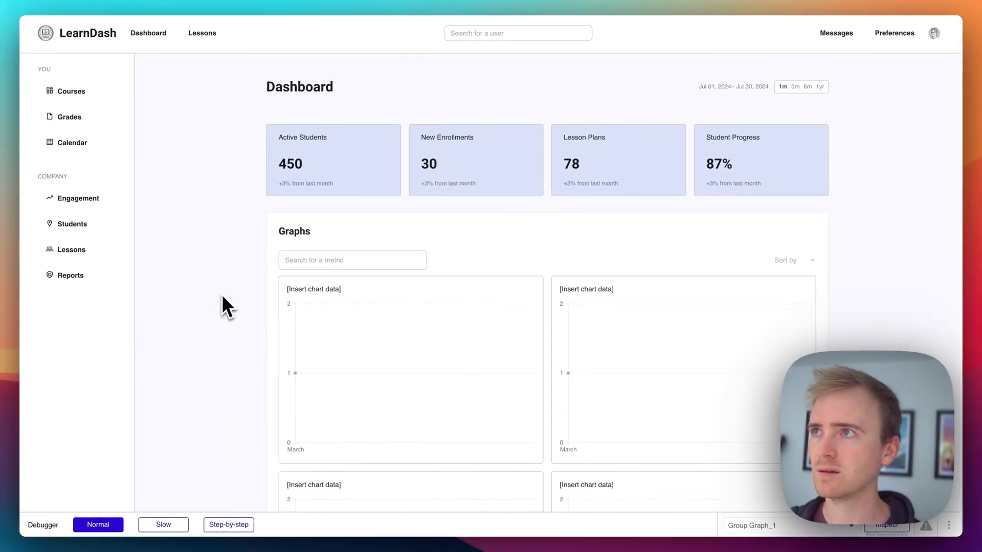
Step: Inspect the preview in DevTools, resize the viewport via the device toolbar, then close DevTools
right_click(227, 307)
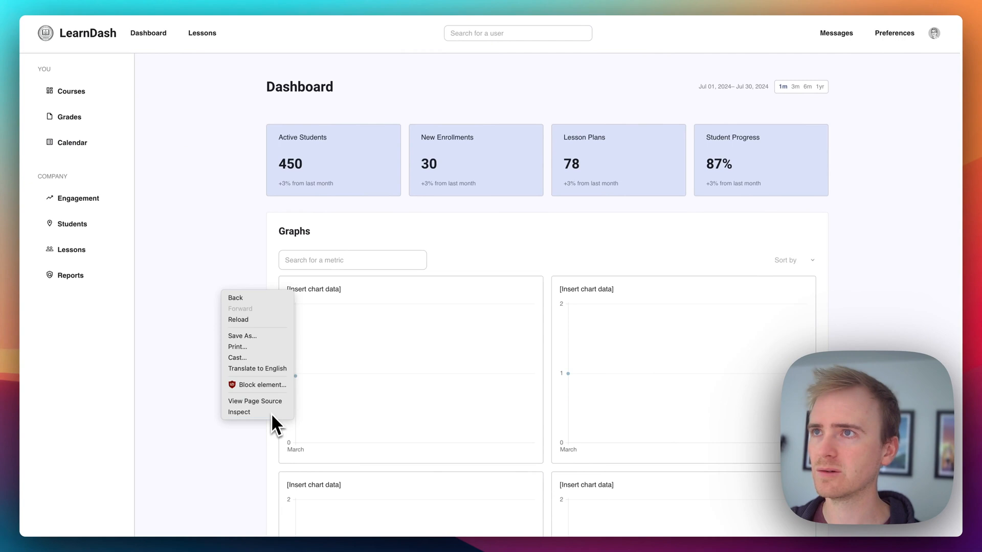
click(240, 412)
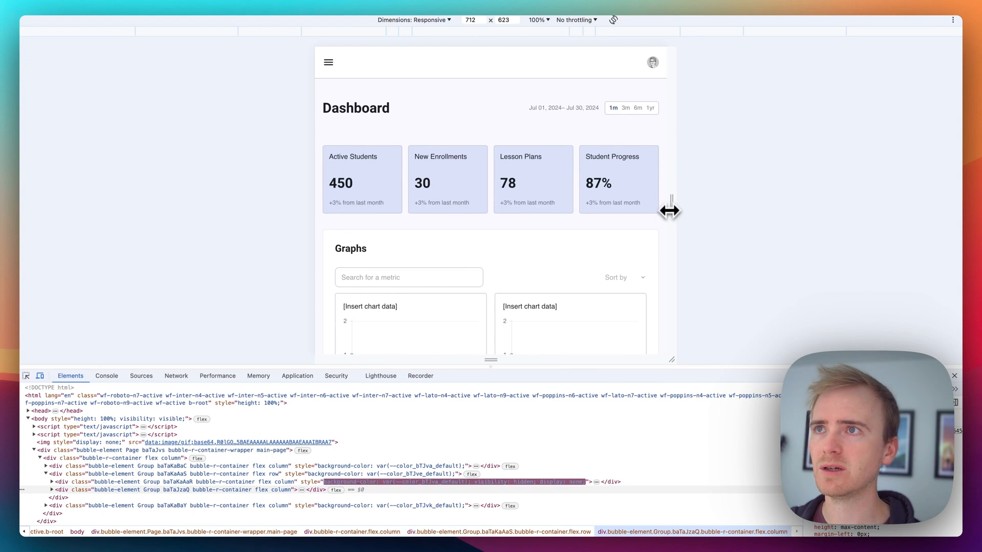
click(328, 62)
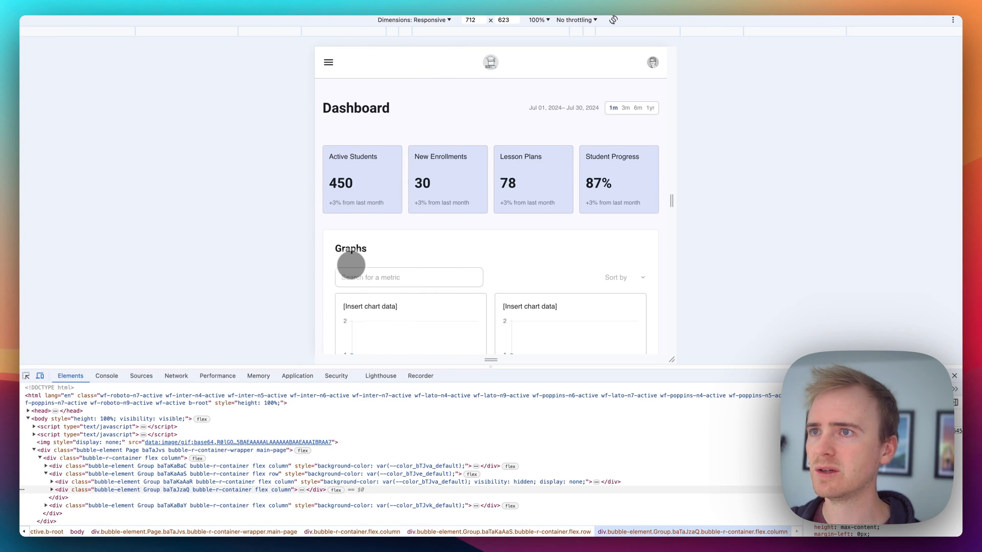
mouse_move(677, 208)
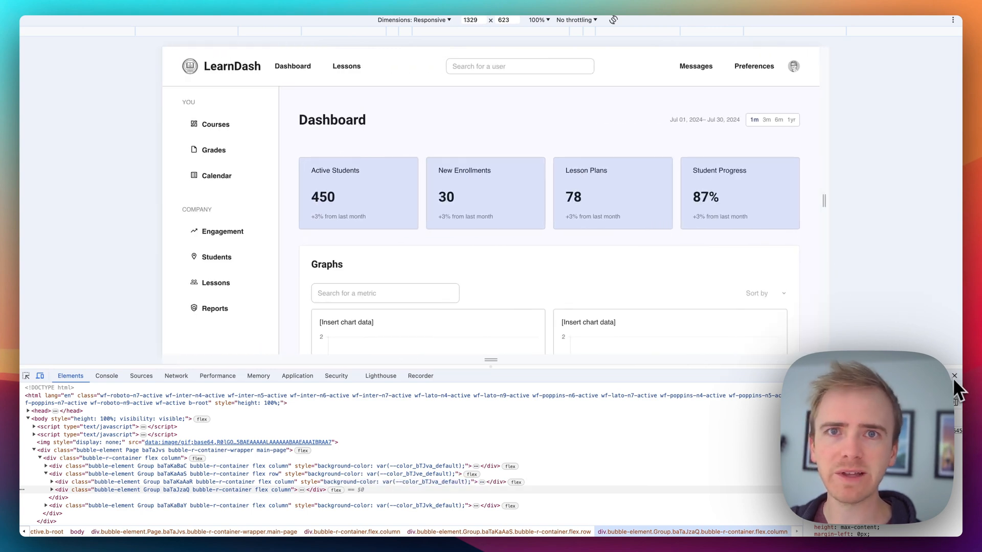
click(954, 375)
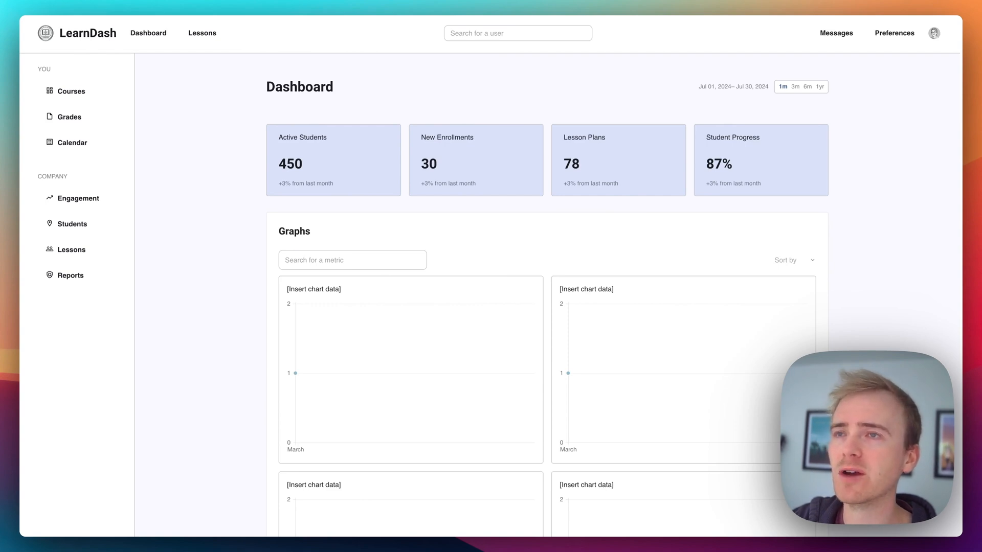
scroll(down, 3)
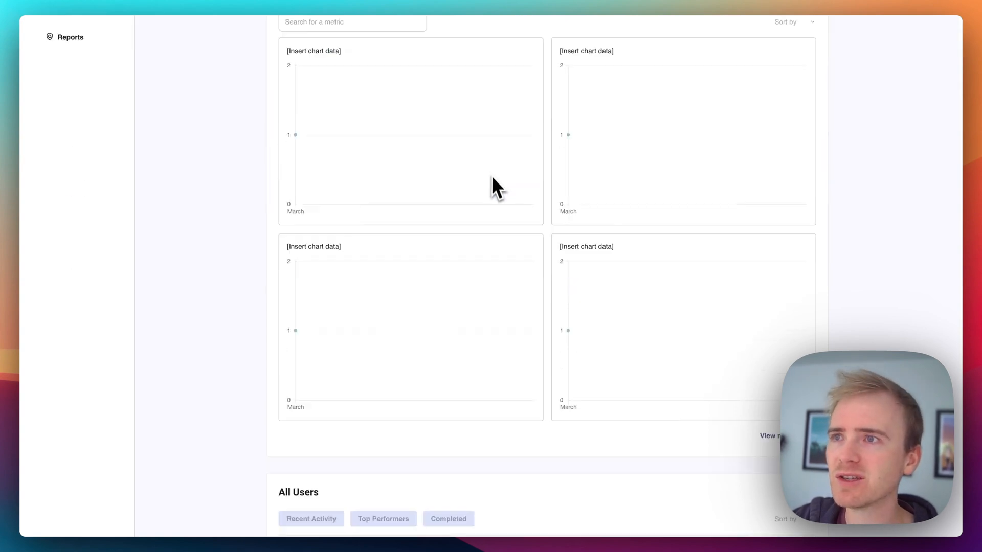
scroll(down, 3)
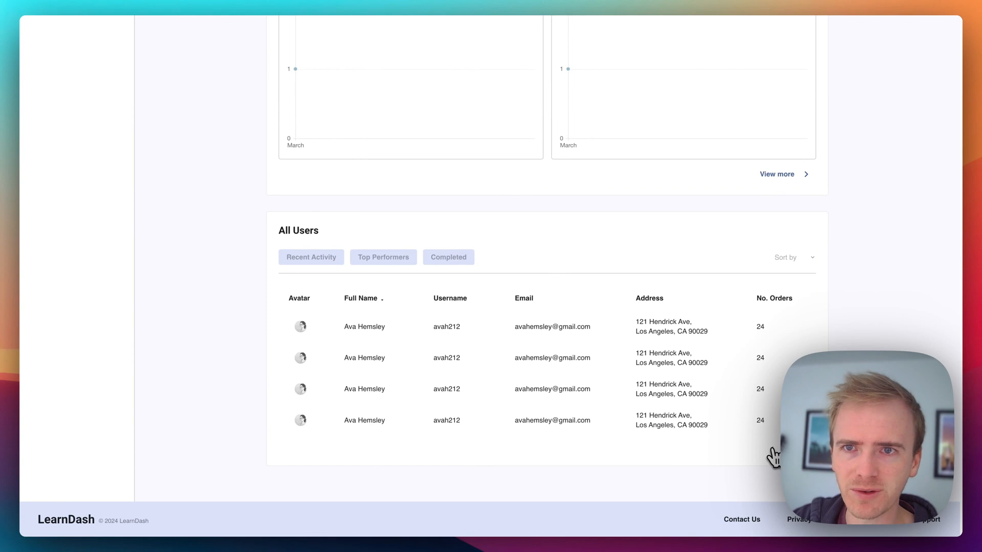
scroll(up, 3)
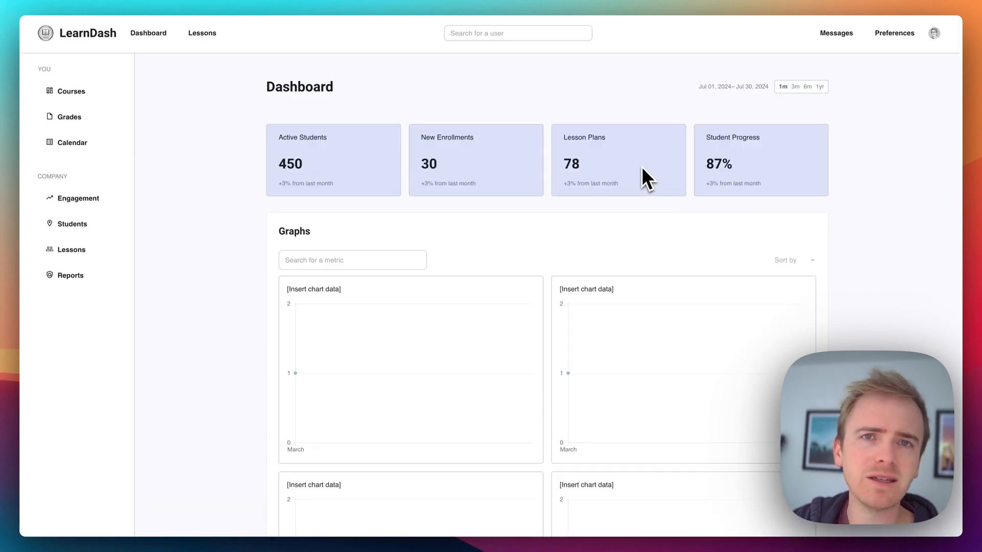
mouse_move(676, 151)
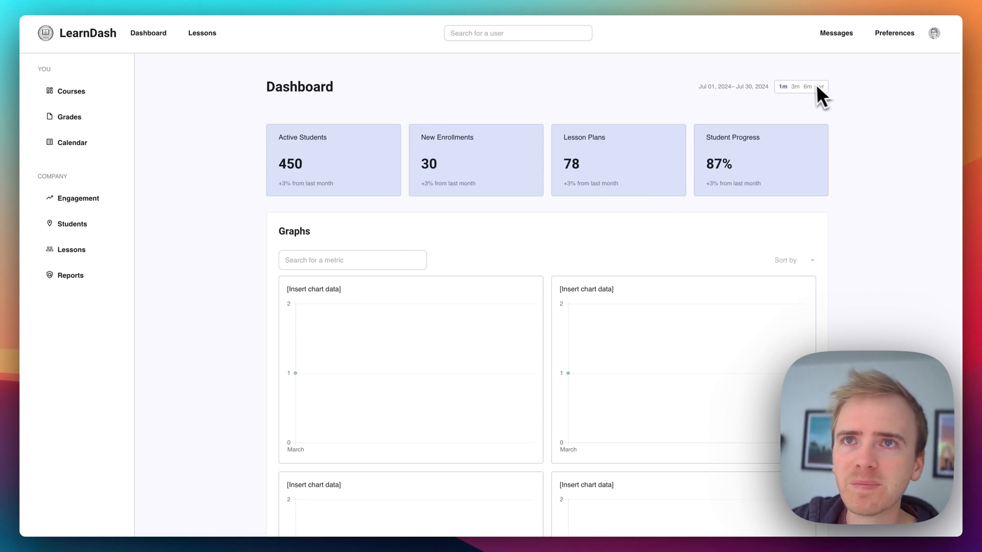
mouse_move(811, 91)
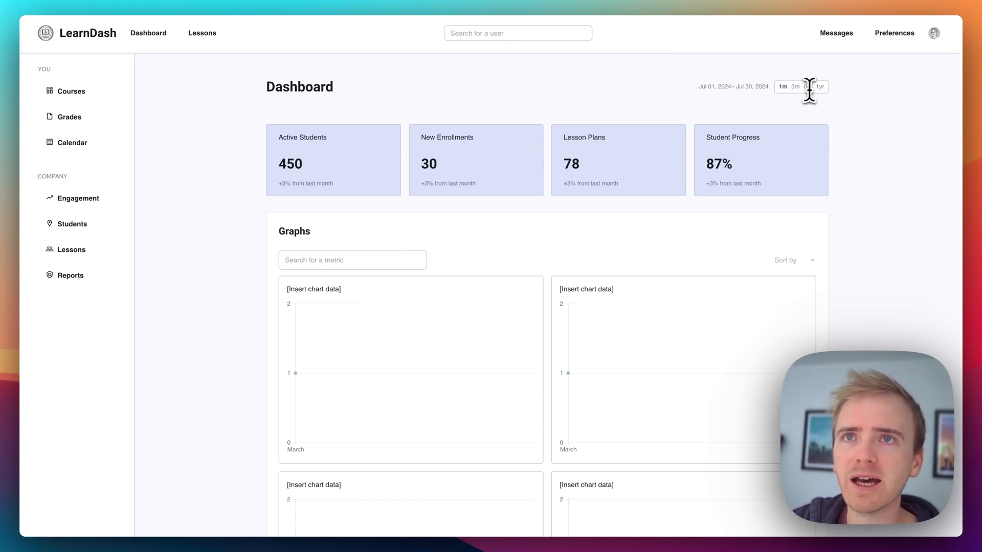
scroll(down, 3)
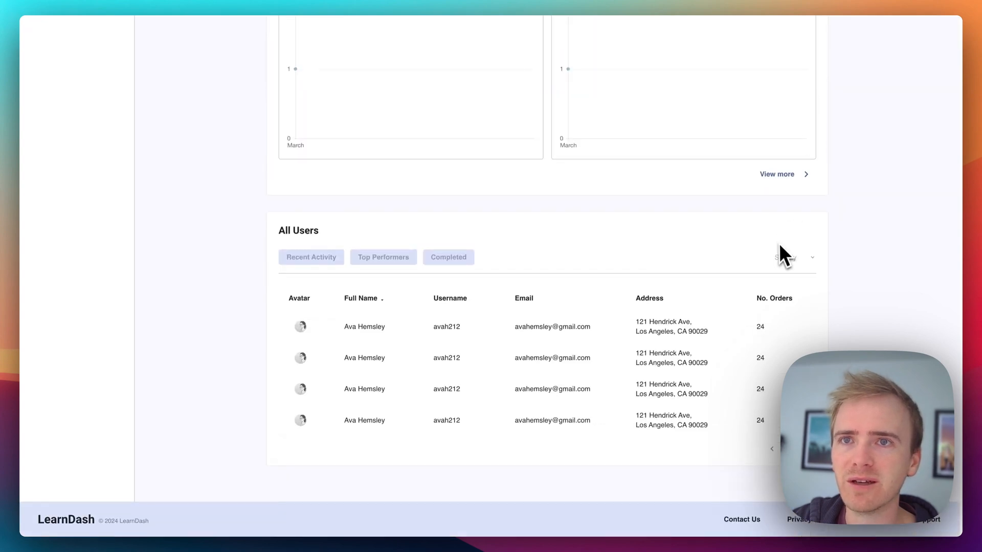
mouse_move(833, 254)
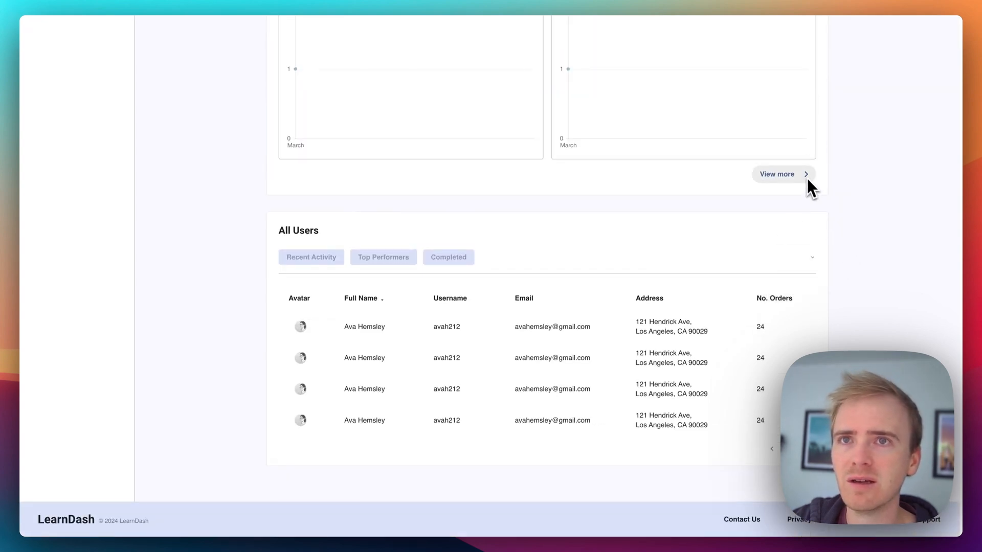
scroll(up, 3)
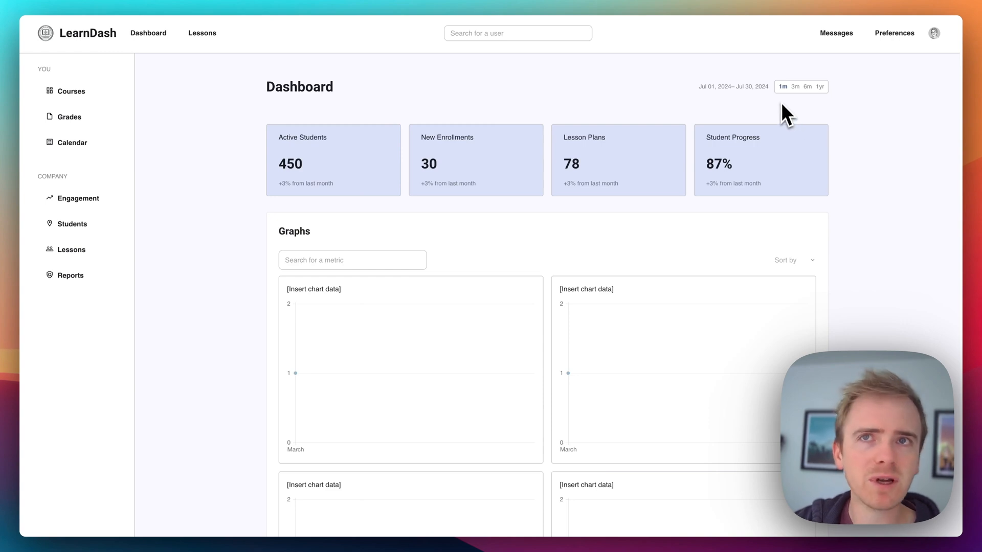
mouse_move(827, 53)
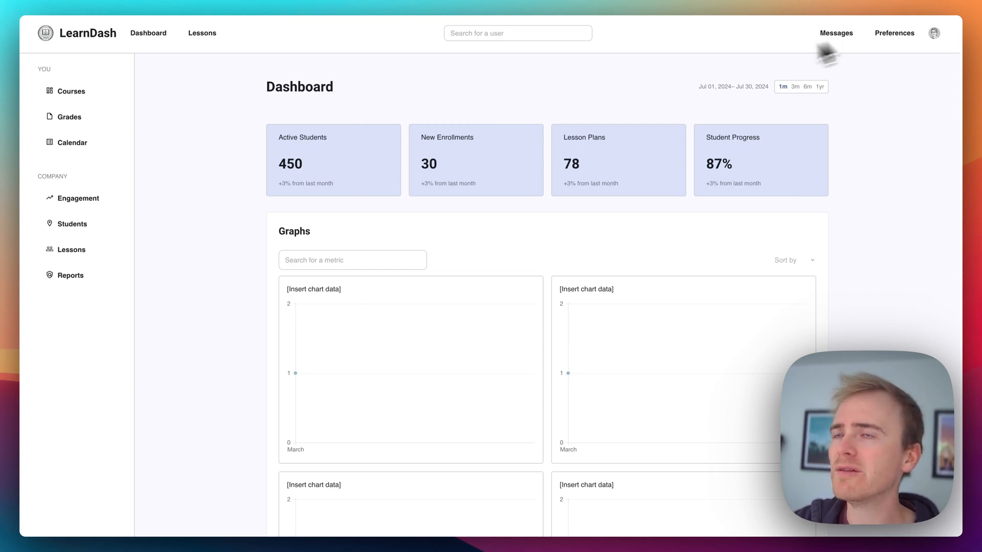
mouse_move(12, 82)
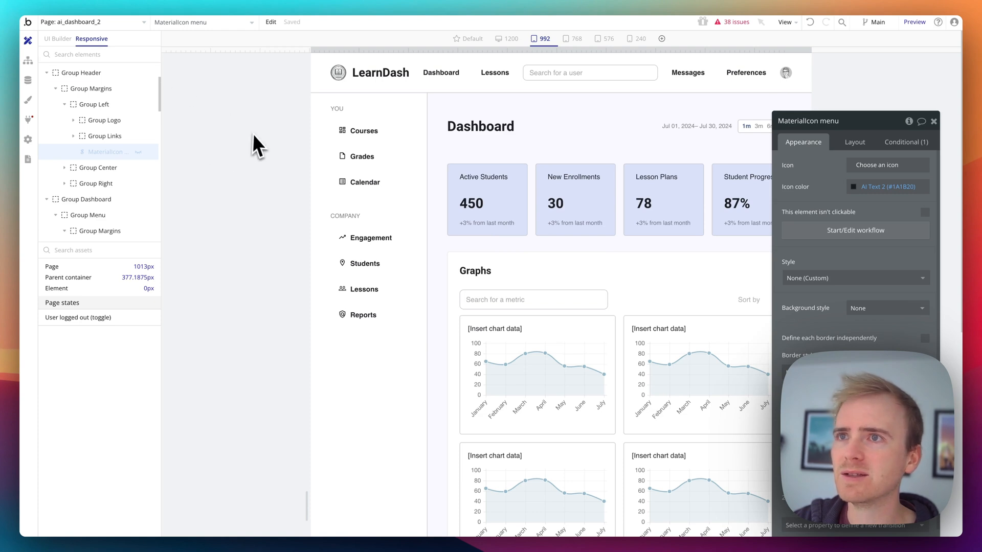
mouse_move(301, 159)
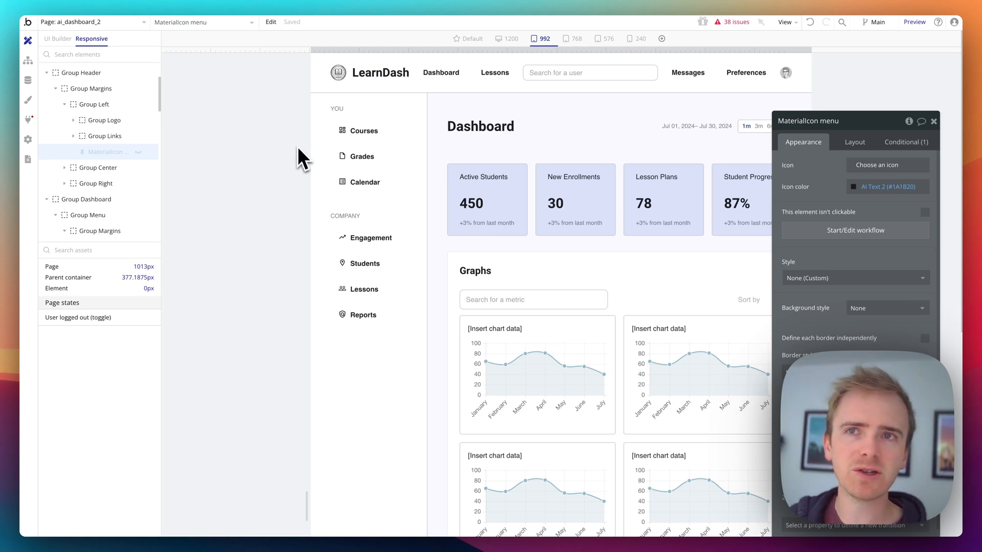